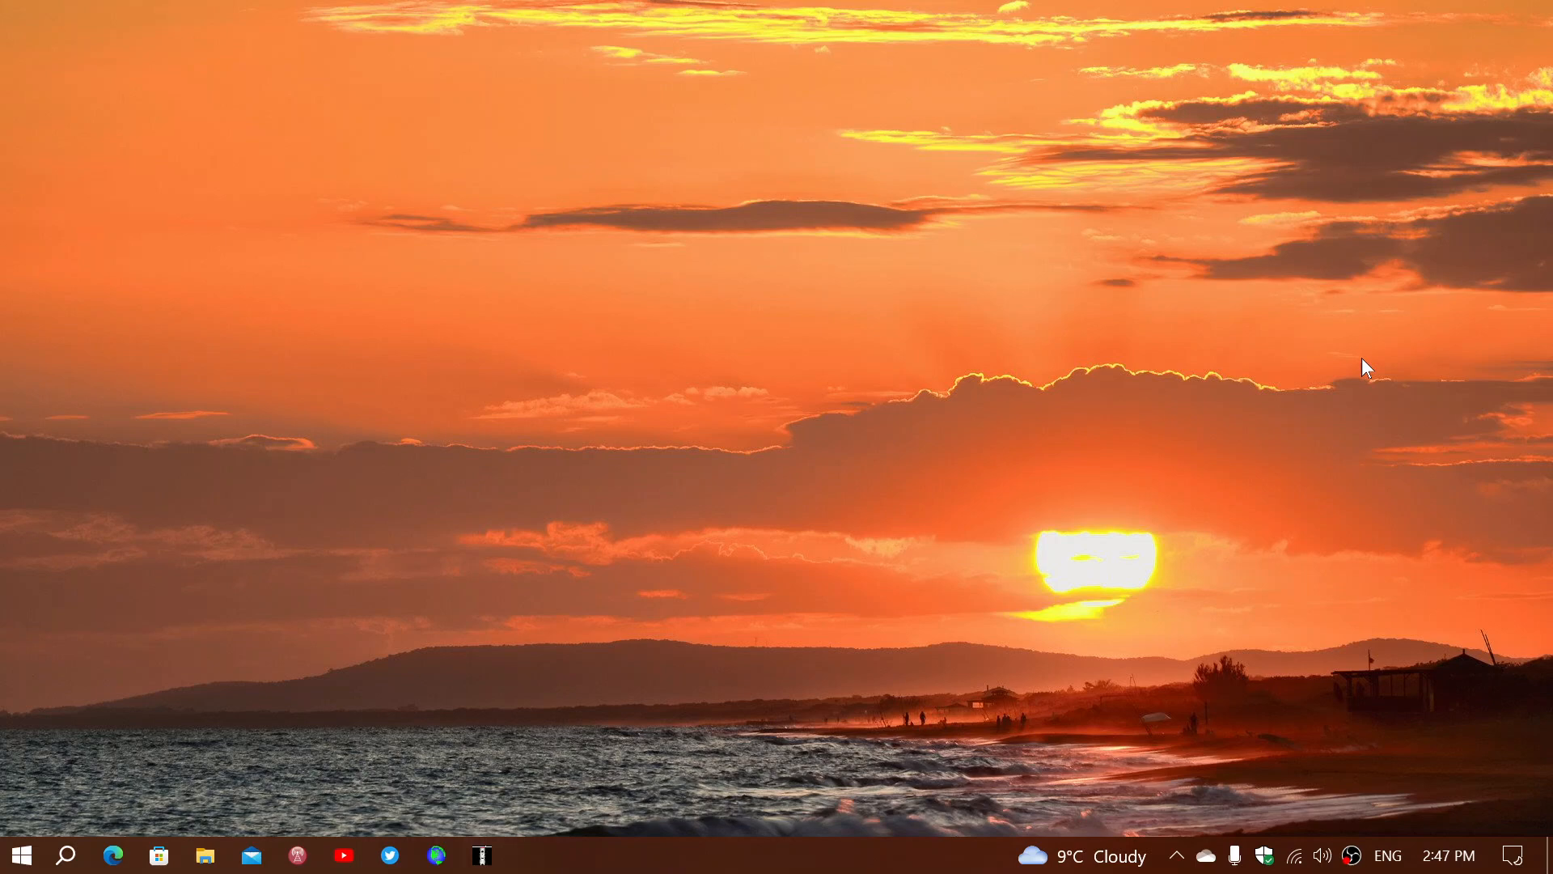
mouse_move(244, 608)
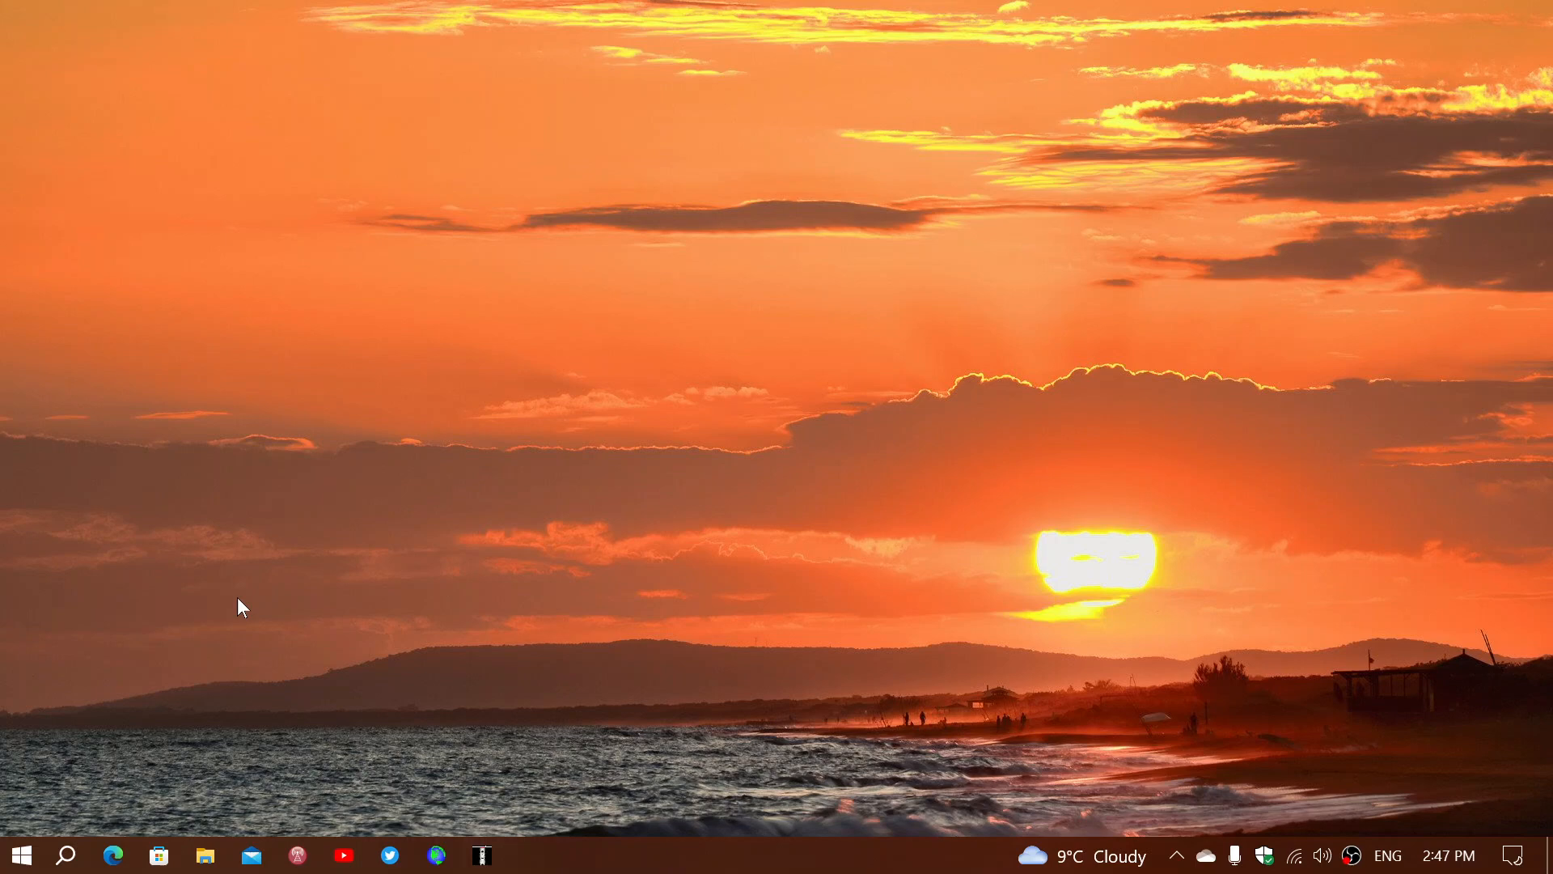
mouse_move(122, 798)
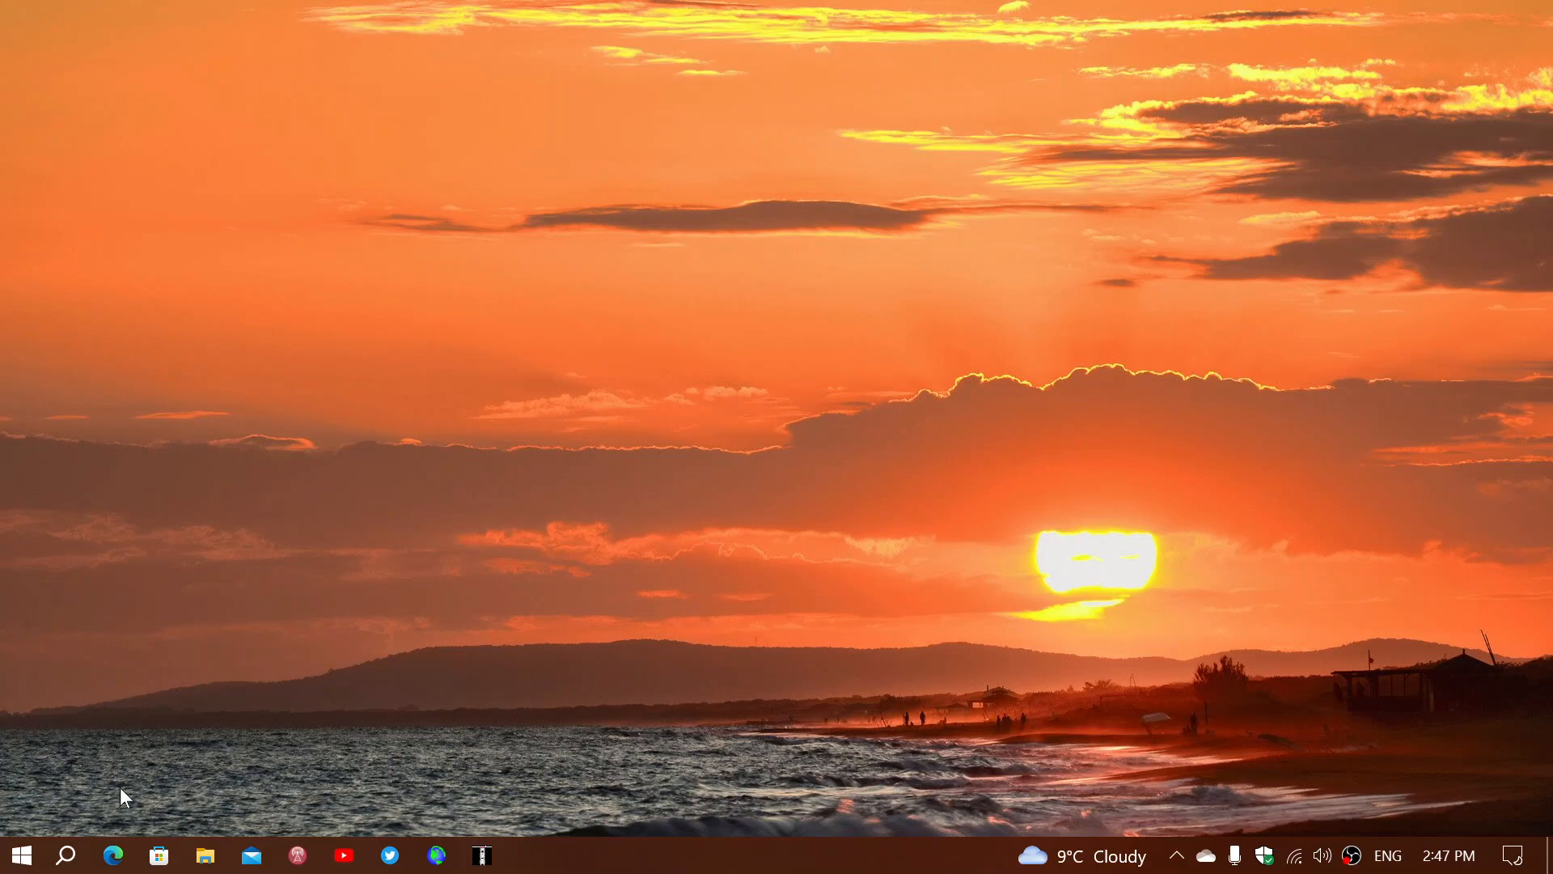
- Launch Microsoft Edge from the taskbar and open its main menu
left_click(113, 854)
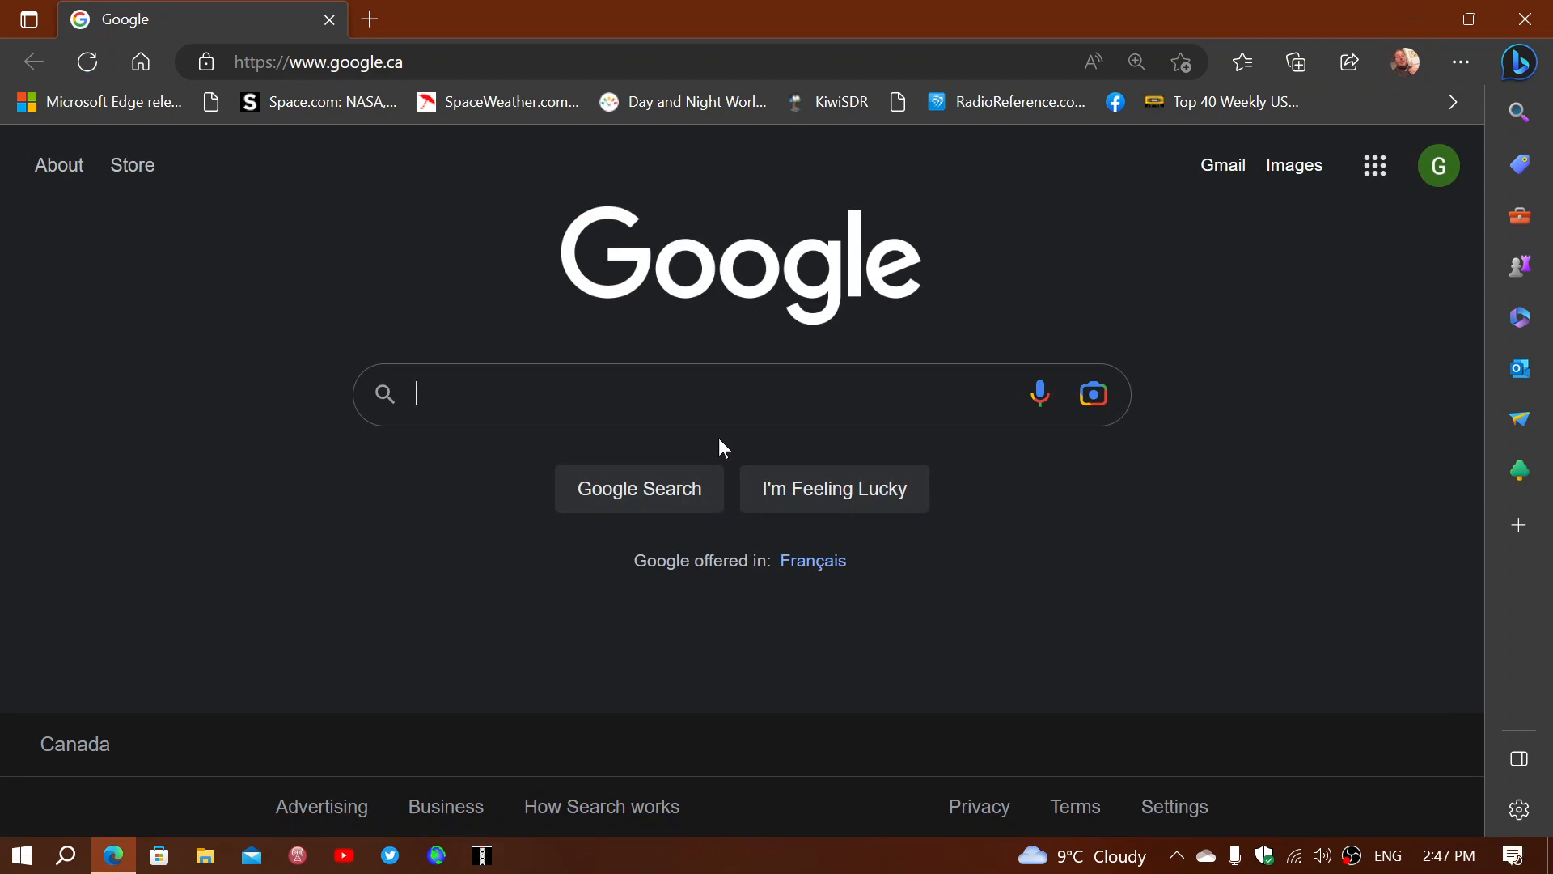
mouse_move(1244, 345)
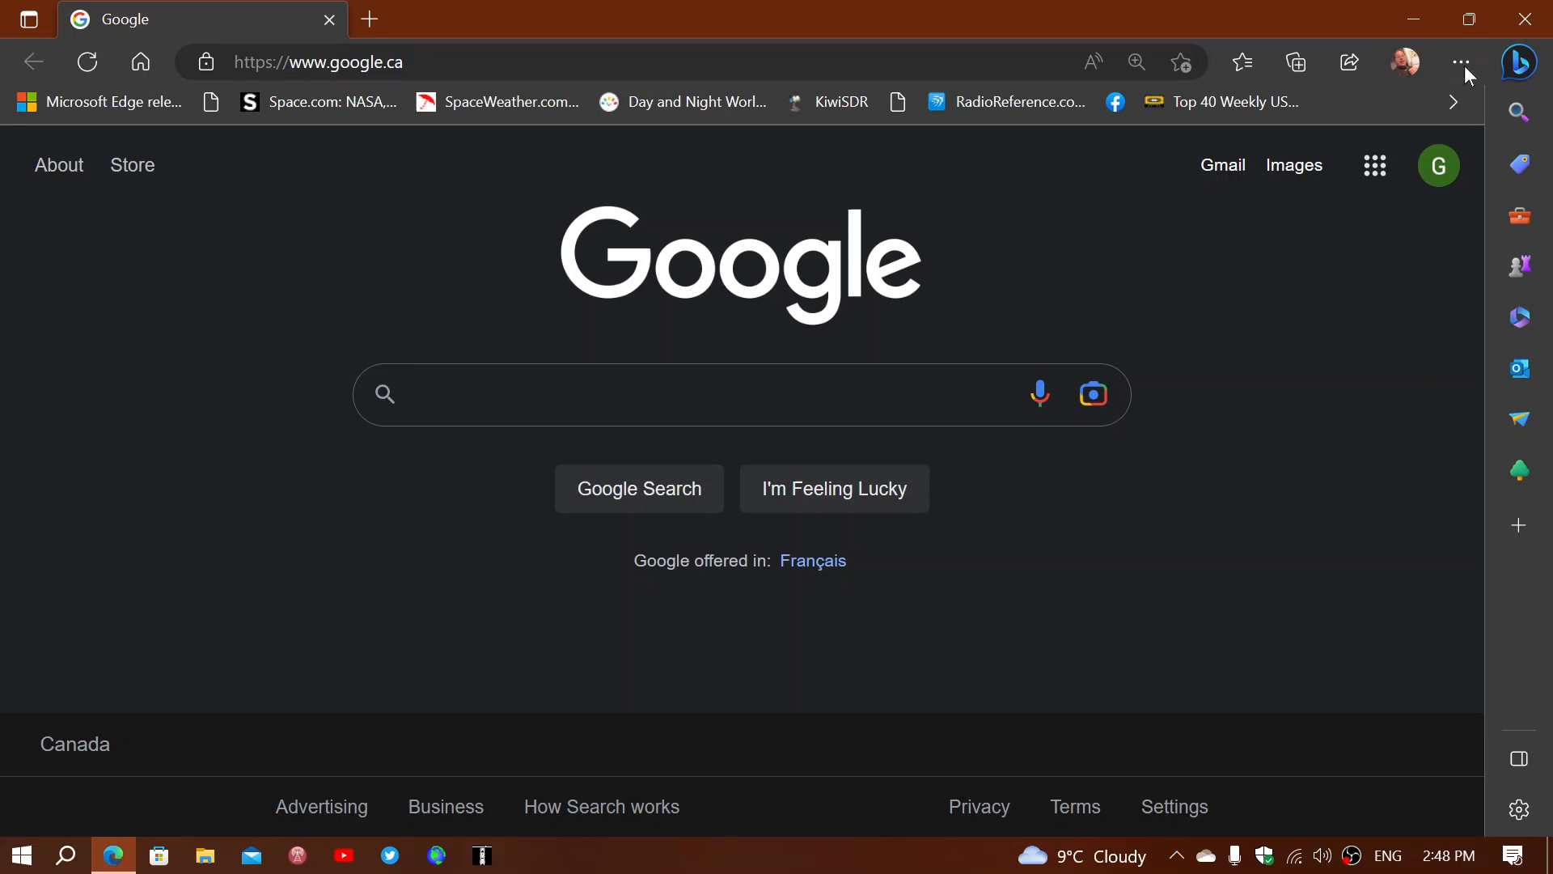
left_click(1462, 62)
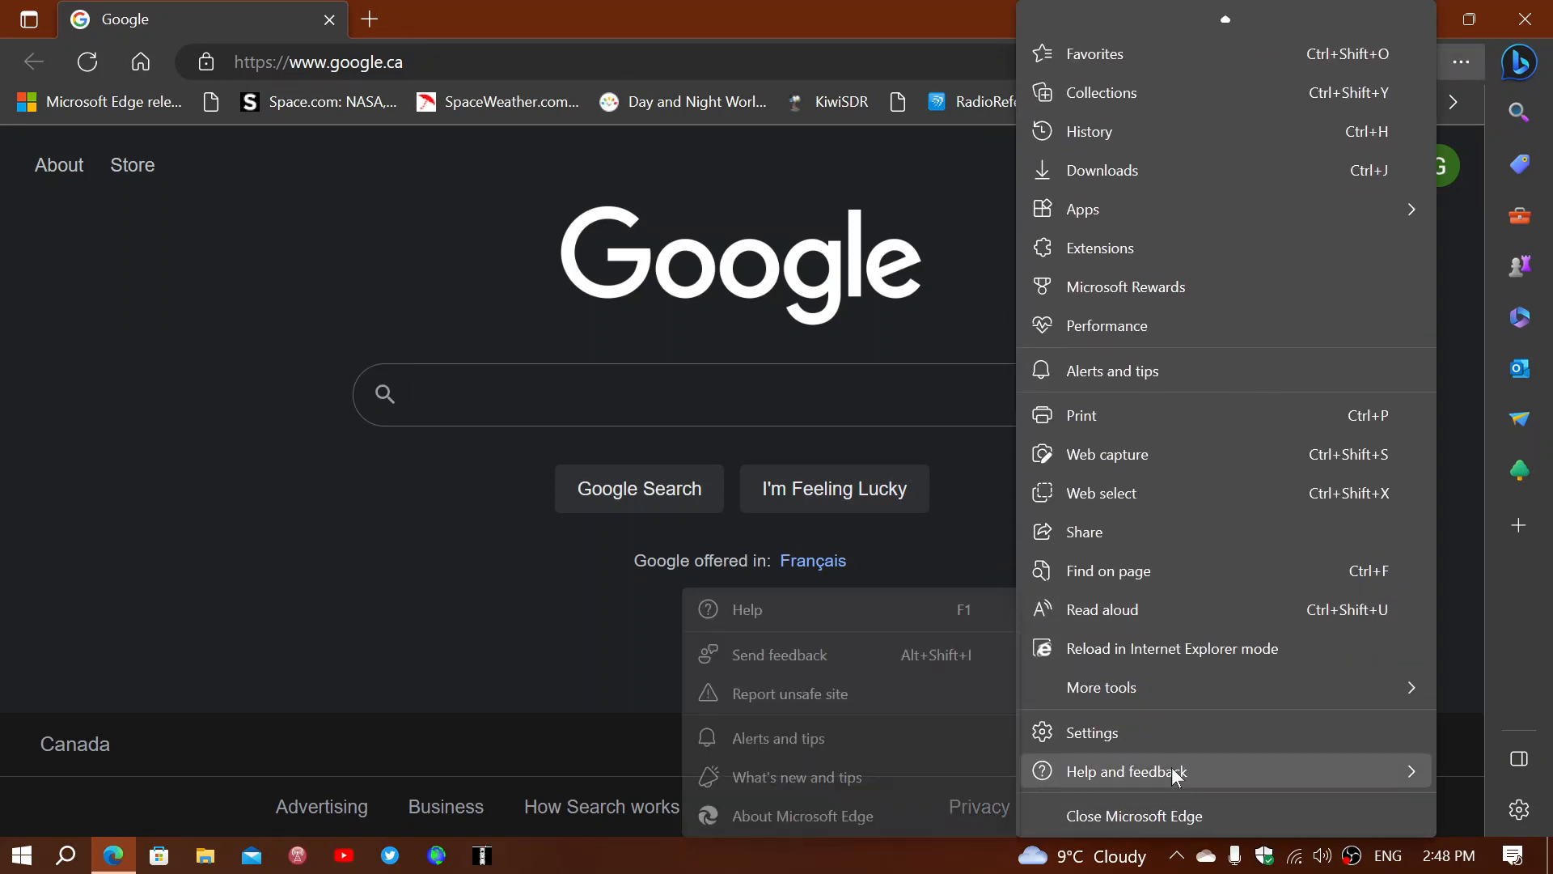
- Open About Microsoft Edge to check version 112, then open the Bing chat sidebar
left_click(810, 815)
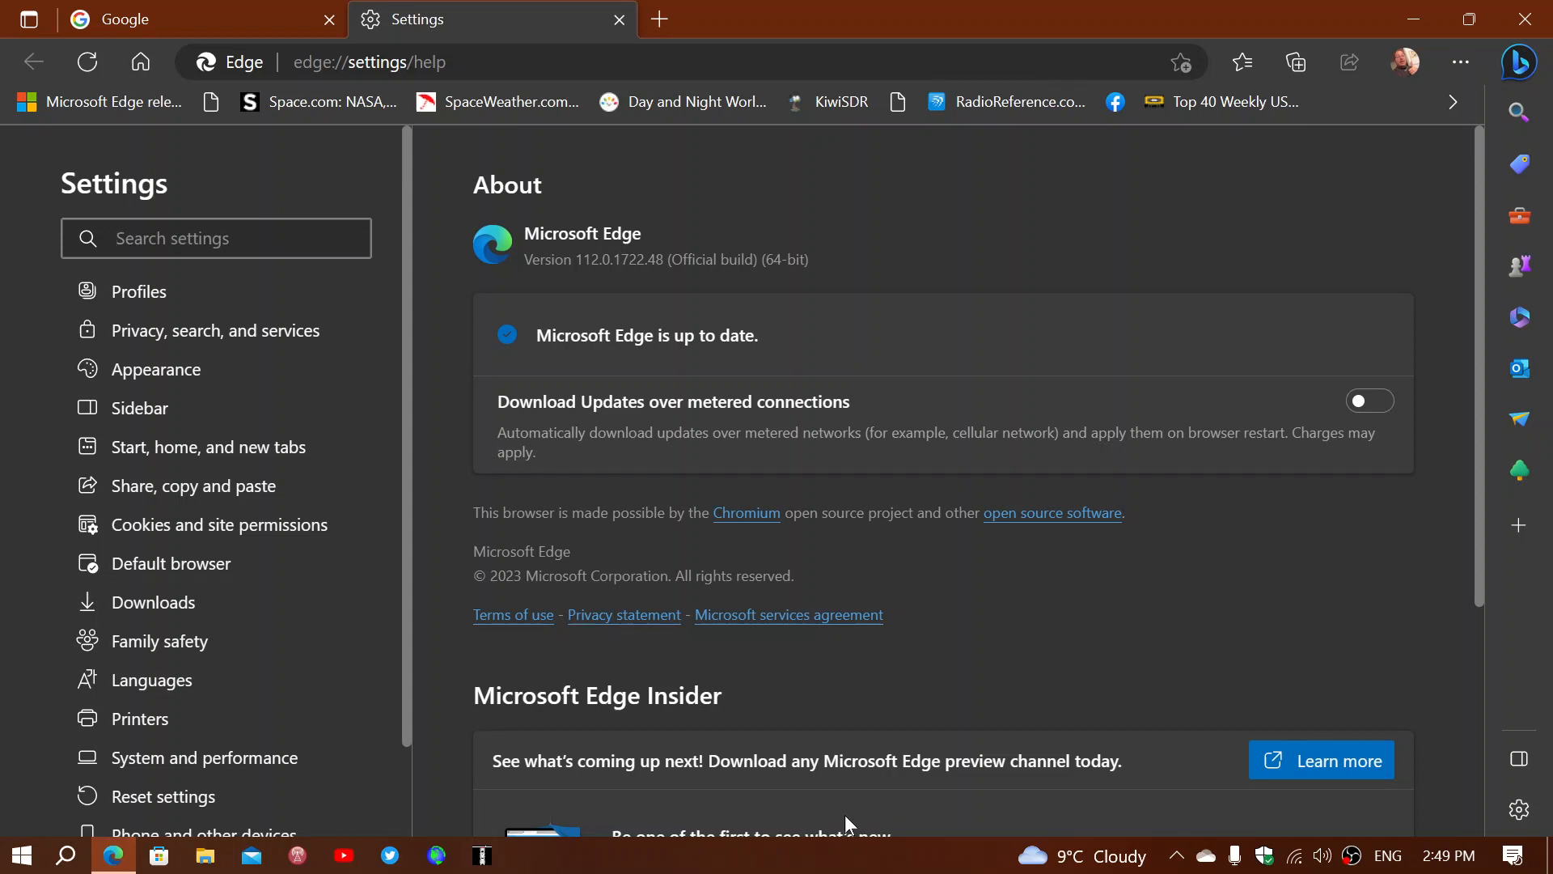
mouse_move(1428, 230)
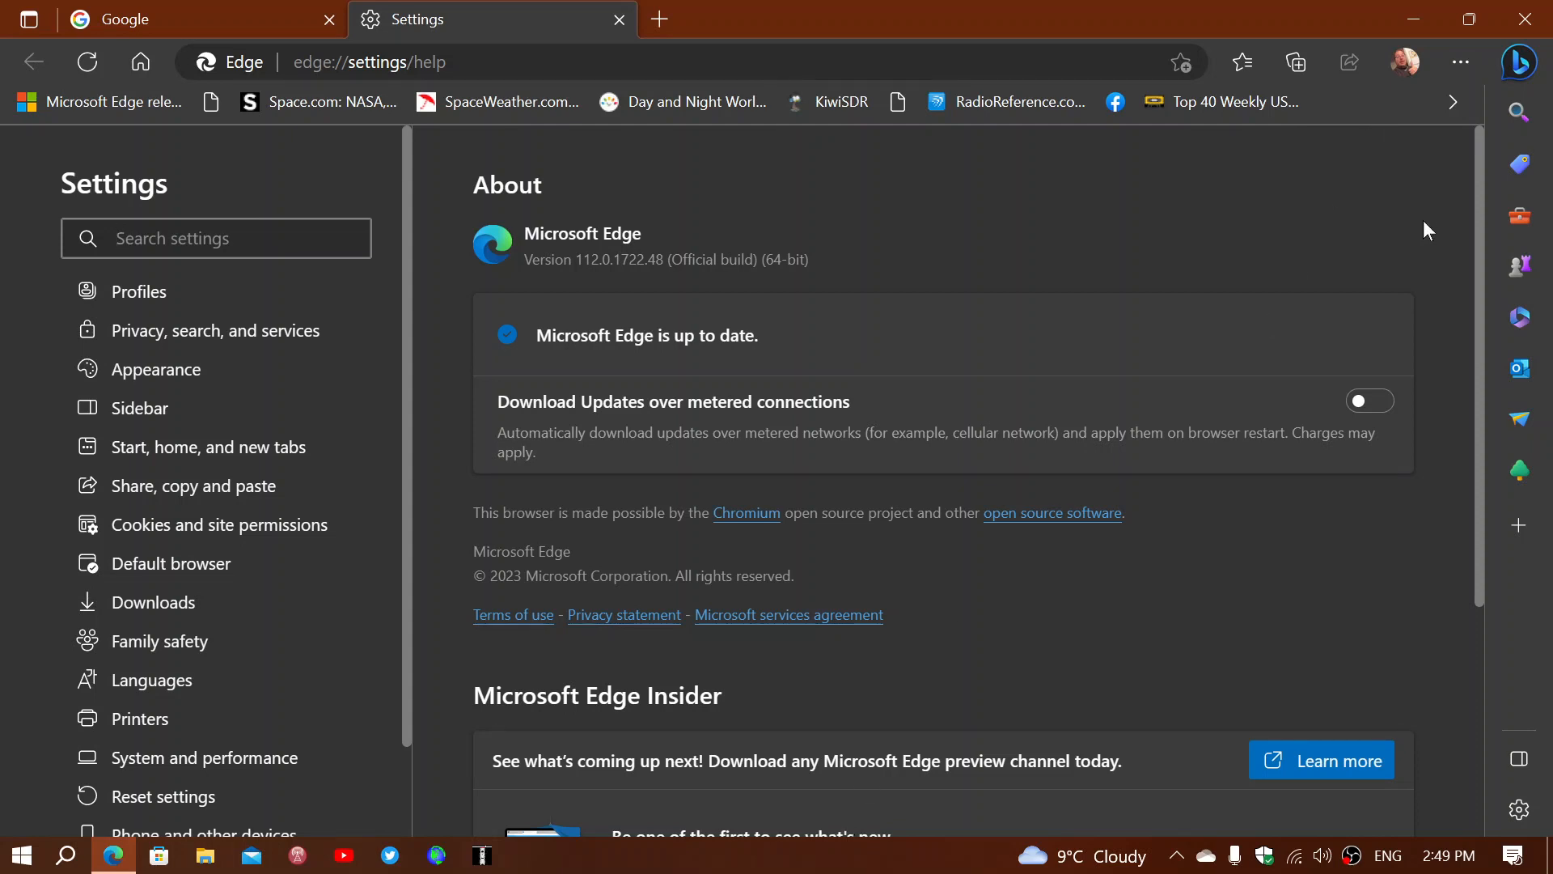
left_click(1518, 61)
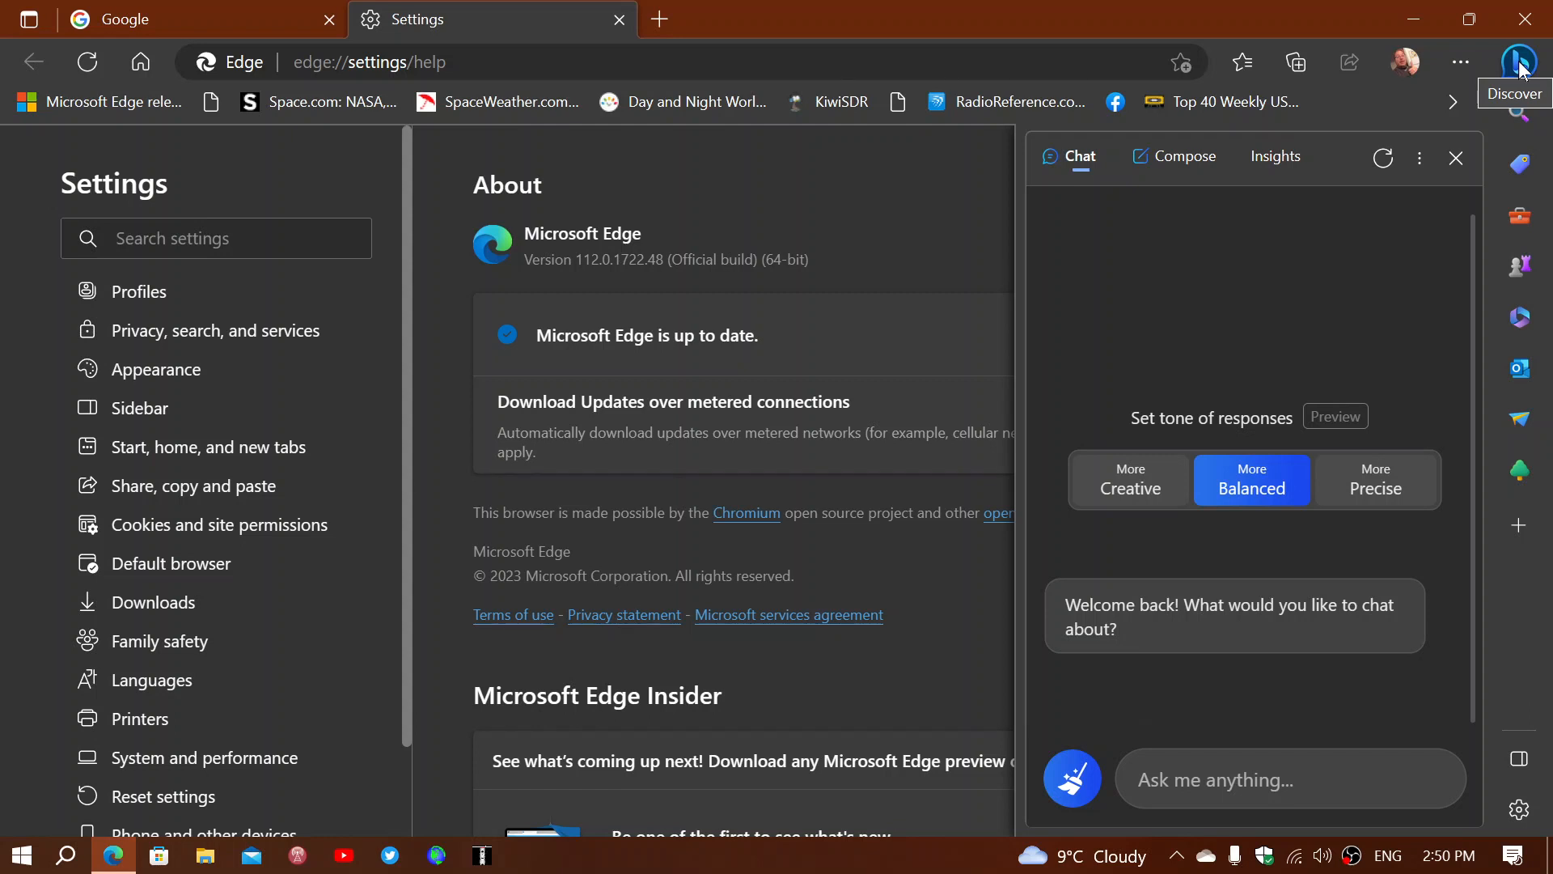
mouse_move(1117, 200)
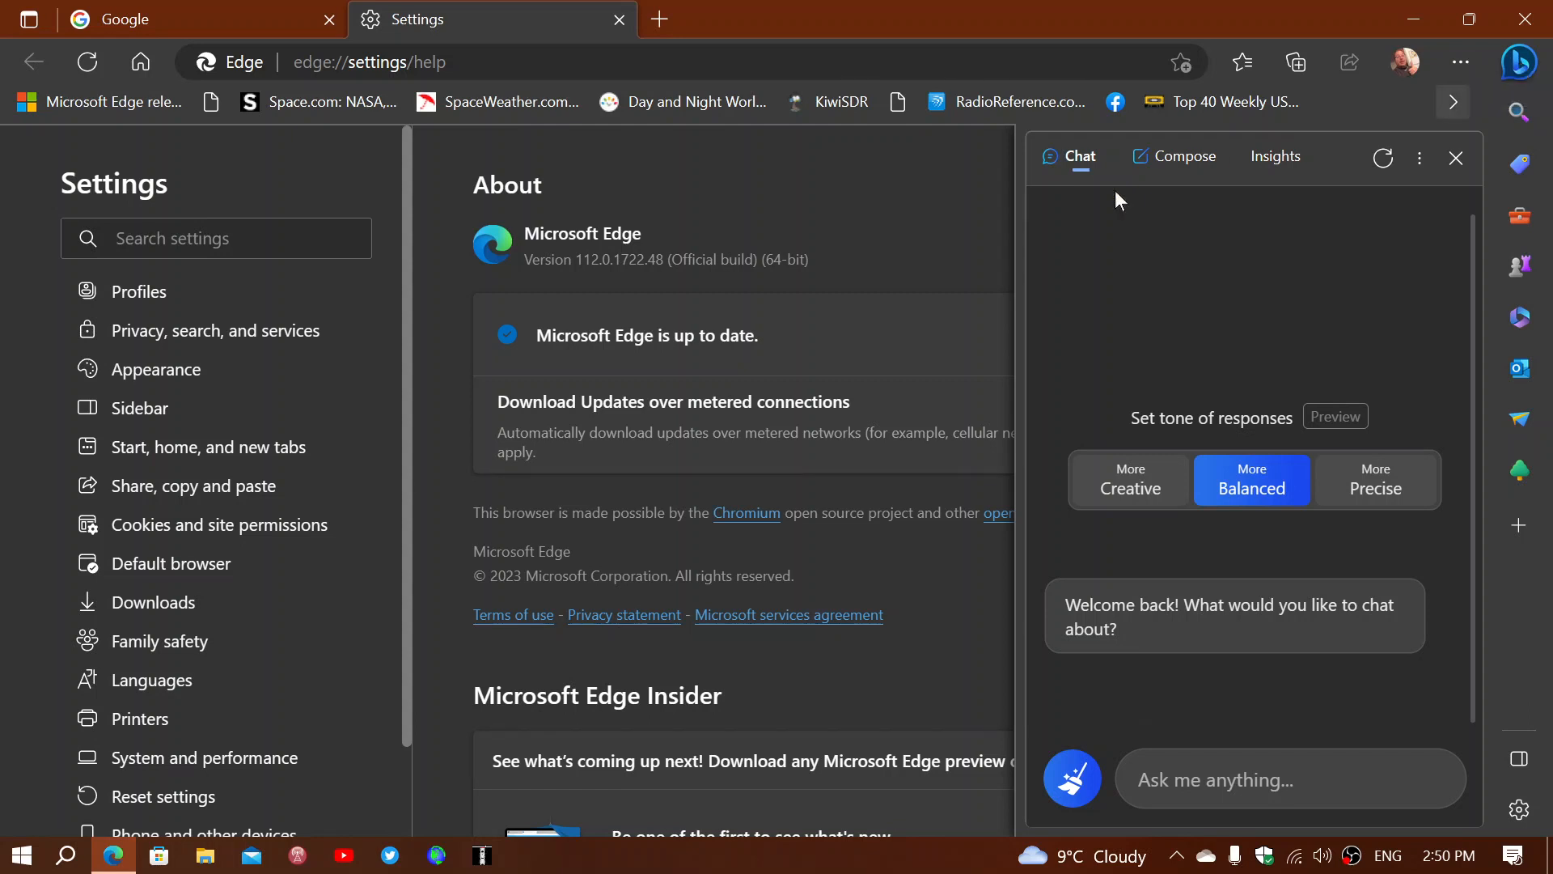
- Close the Bing chat sidebar using the X in its header
left_click(1457, 158)
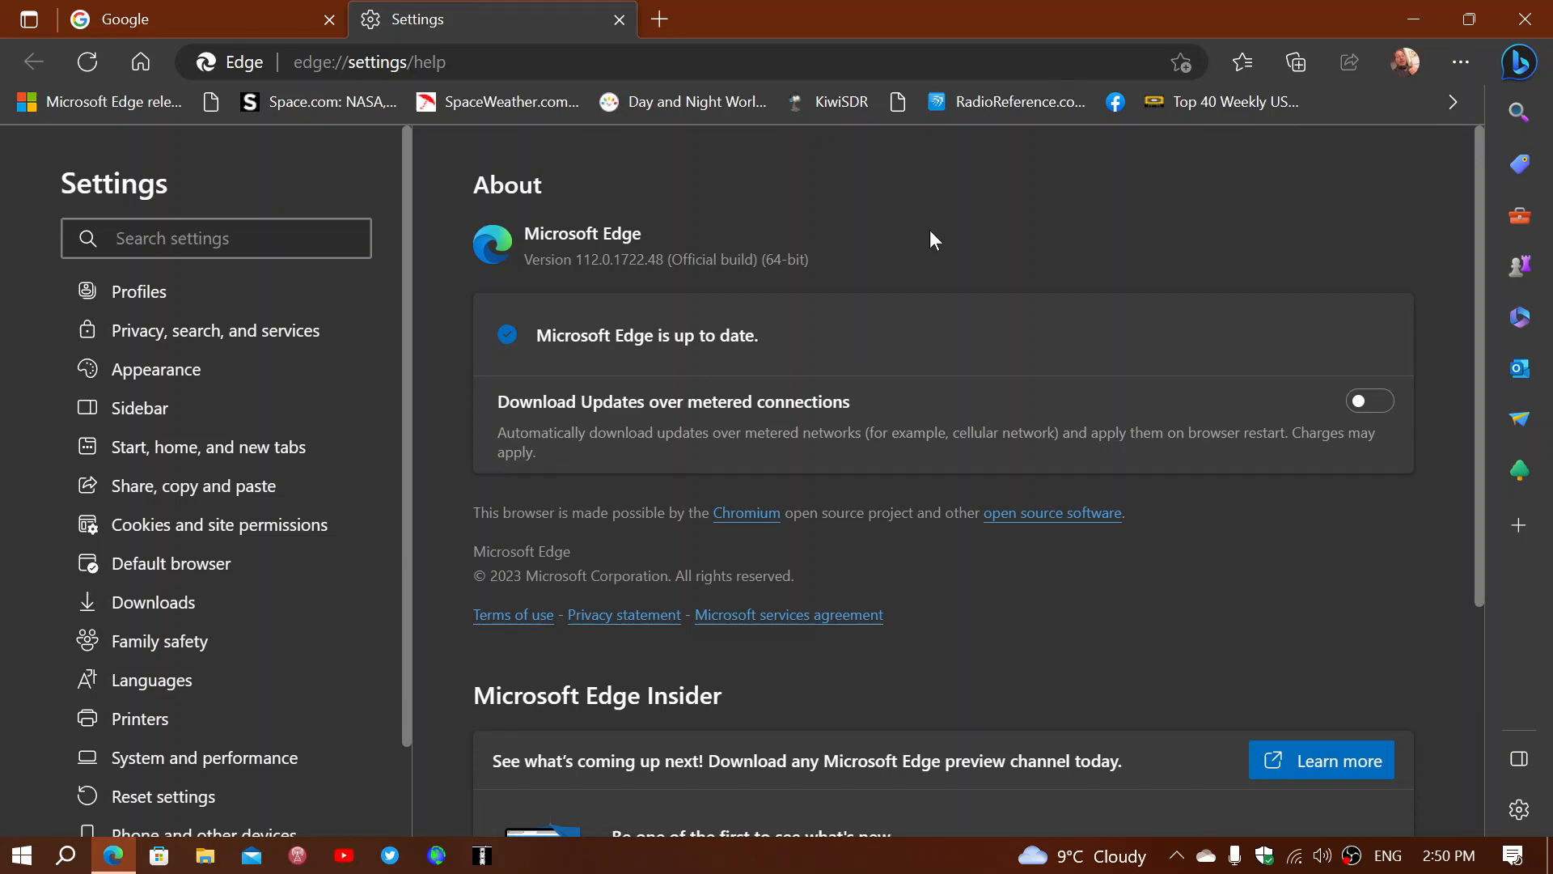
mouse_move(1528, 17)
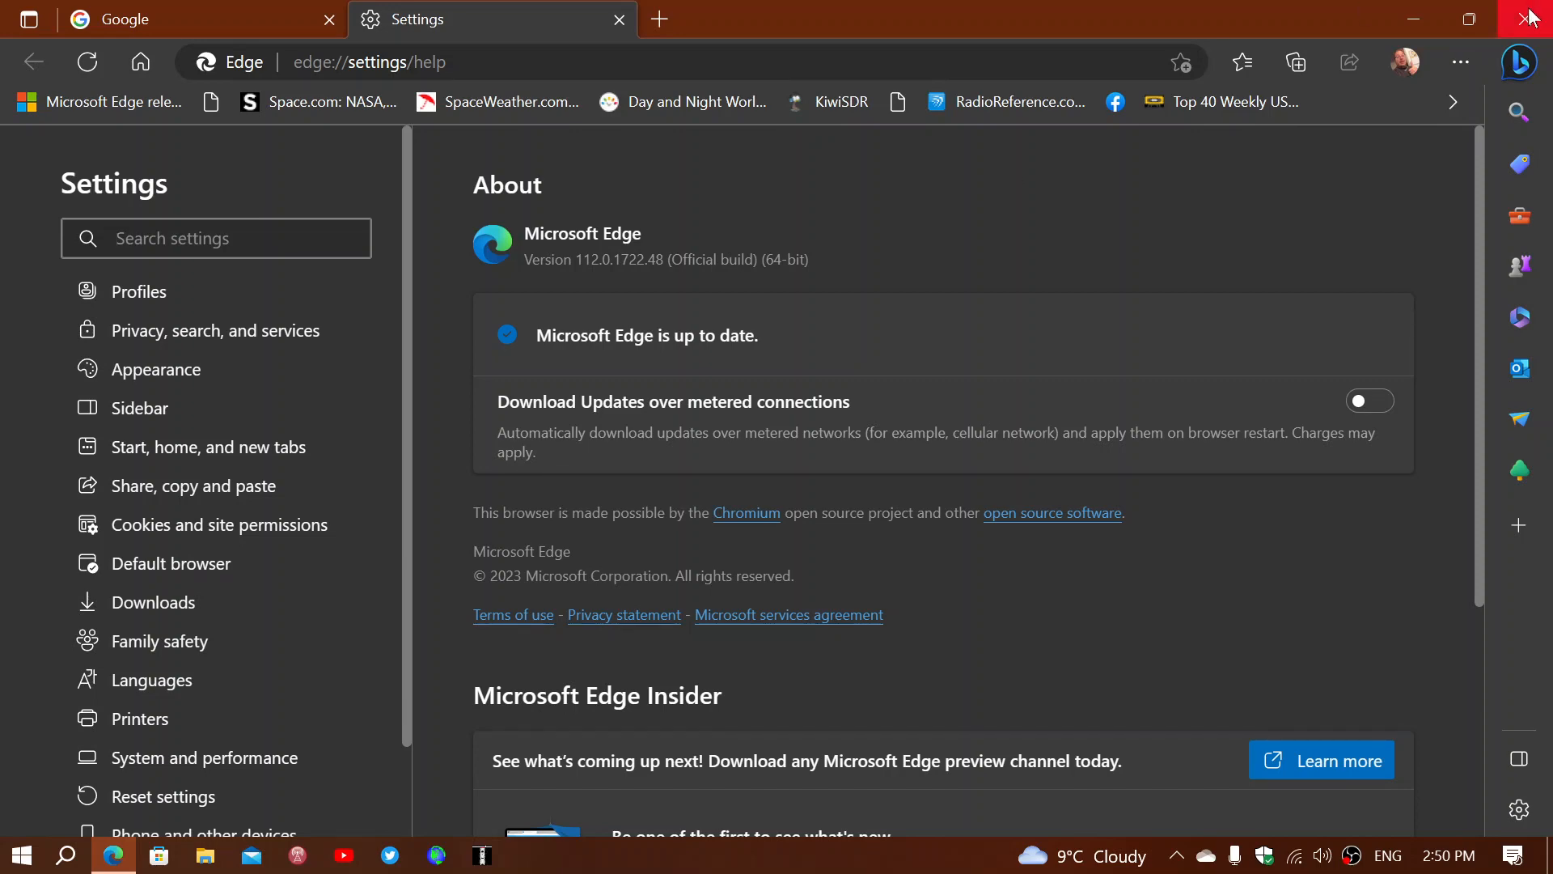